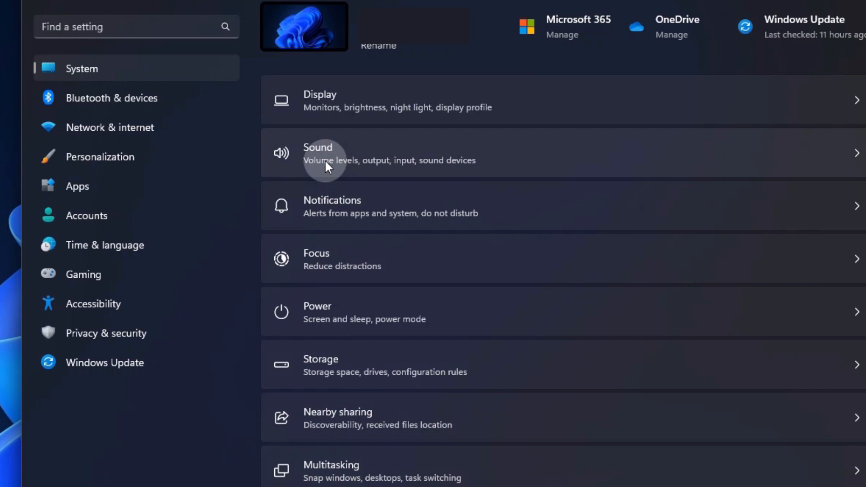
Open the Local Disk (C:) storage breakdown and expand Advanced storage settings
left_click(320, 364)
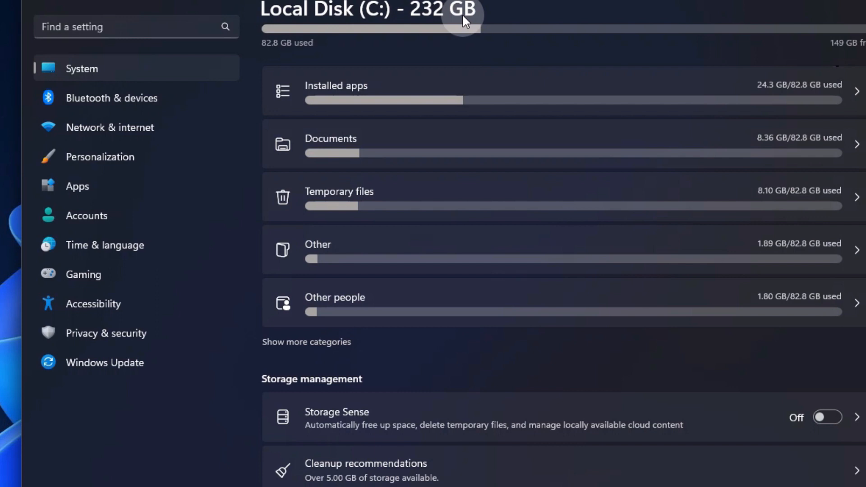
mouse_move(267, 52)
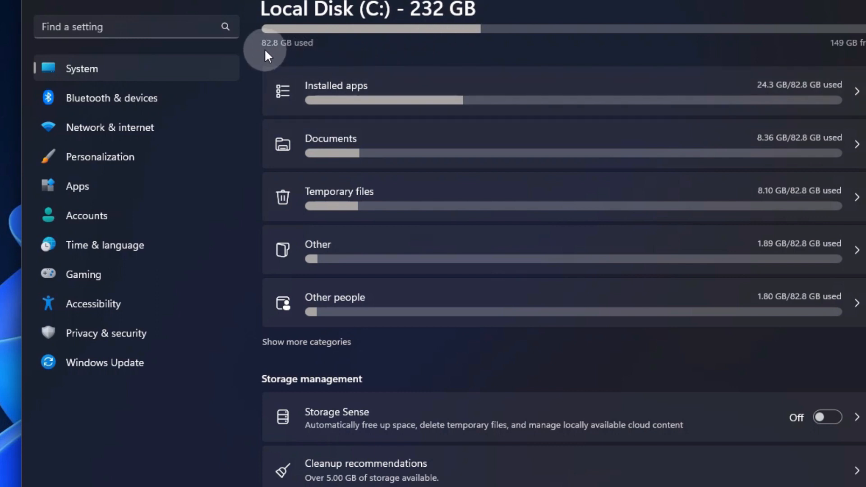
mouse_move(823, 54)
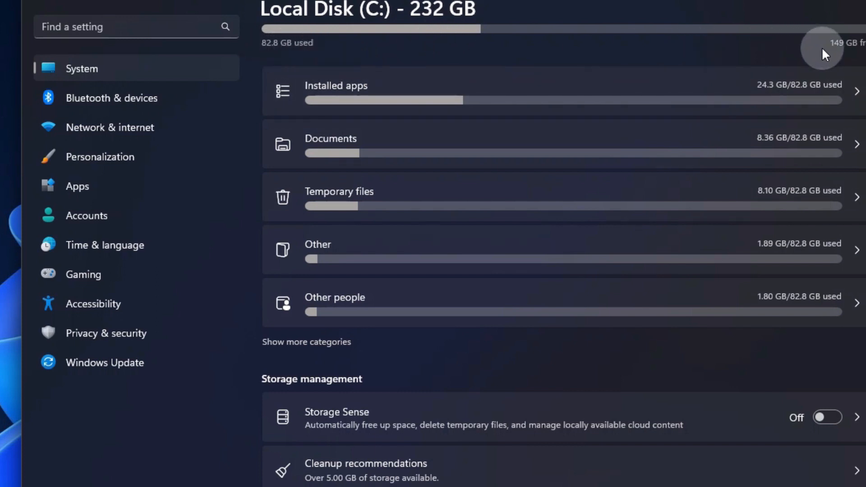
mouse_move(351, 108)
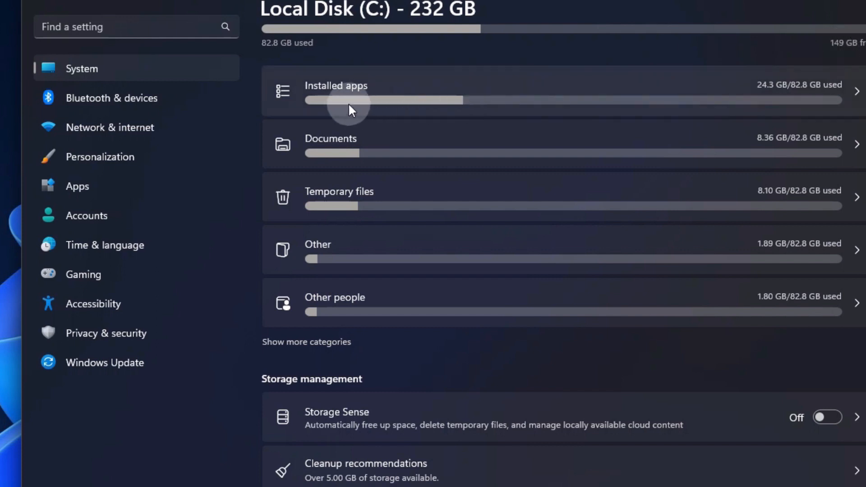
mouse_move(462, 112)
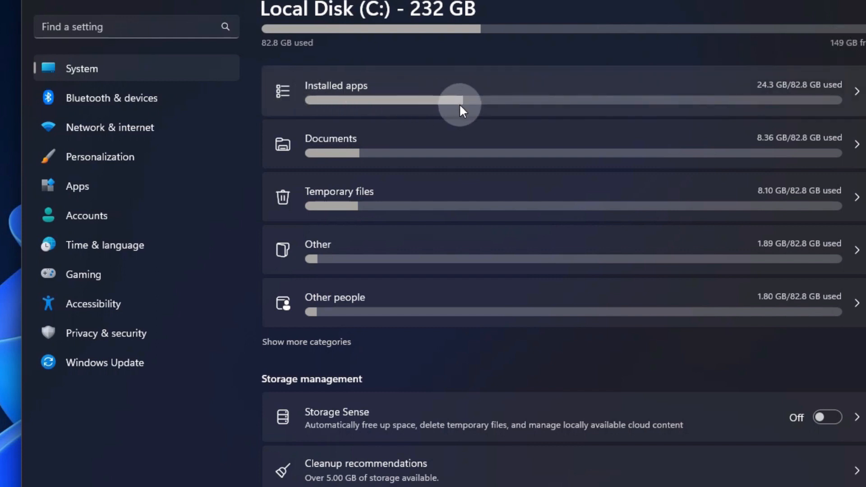
mouse_move(332, 249)
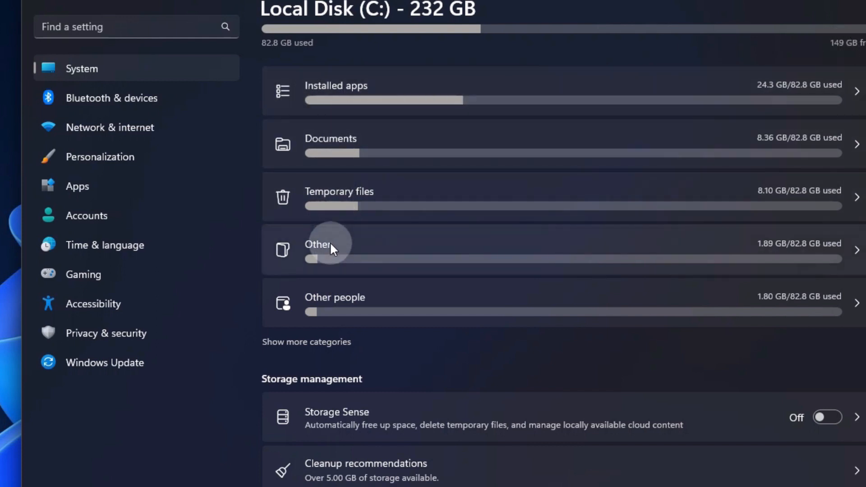
mouse_move(329, 308)
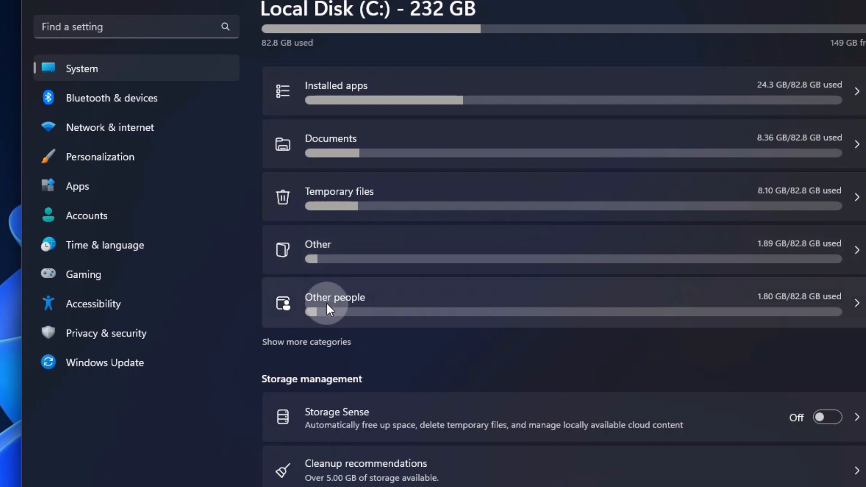
scroll("down", 3)
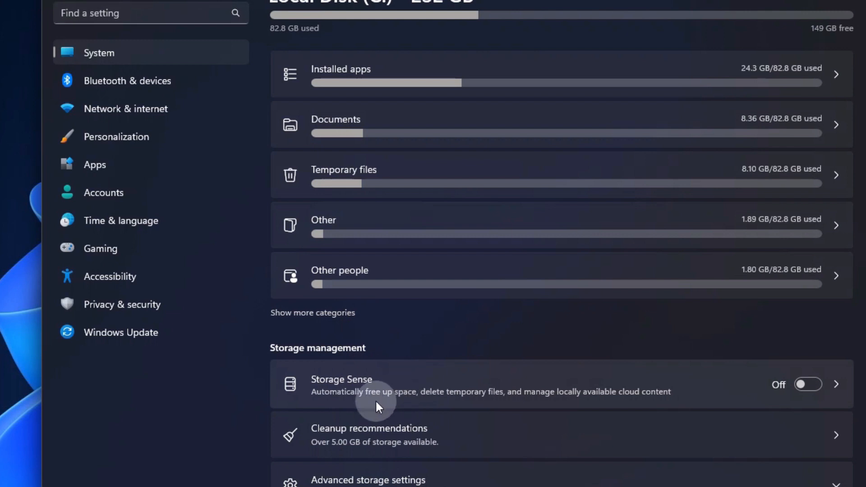
scroll("down", 3)
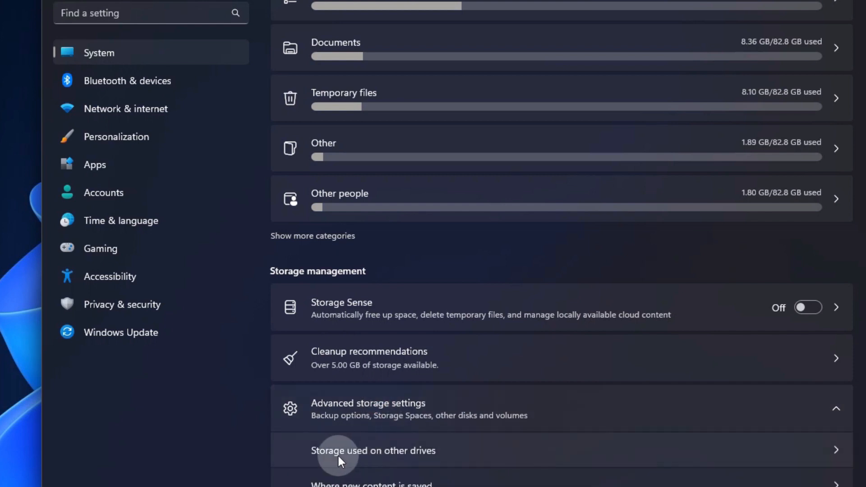
View storage used on other drives, listing C:, New Volume (E:) and OC Biz (F:)
left_click(373, 450)
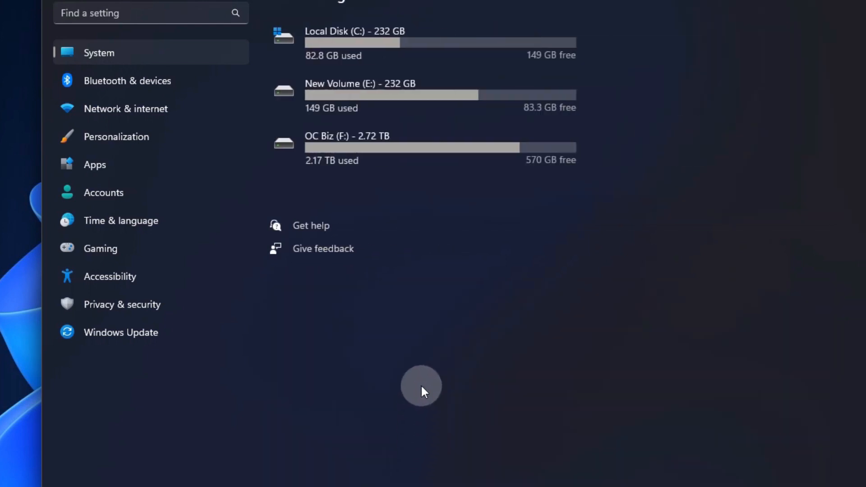
mouse_move(430, 52)
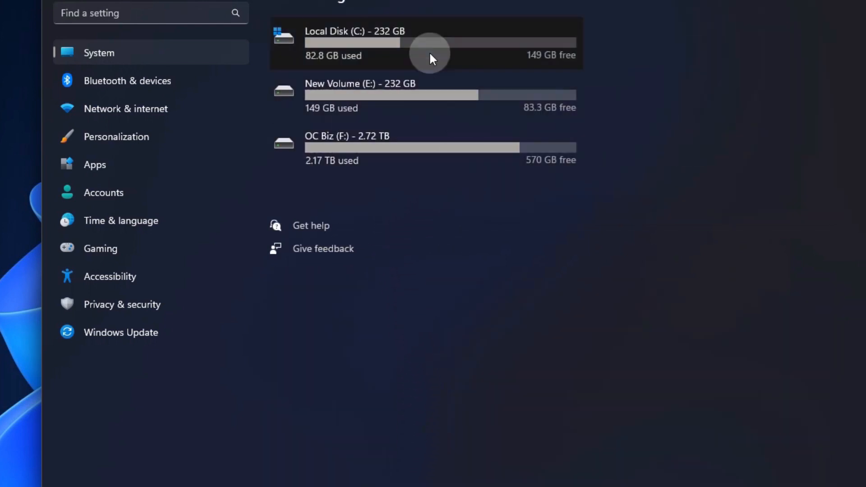
mouse_move(425, 172)
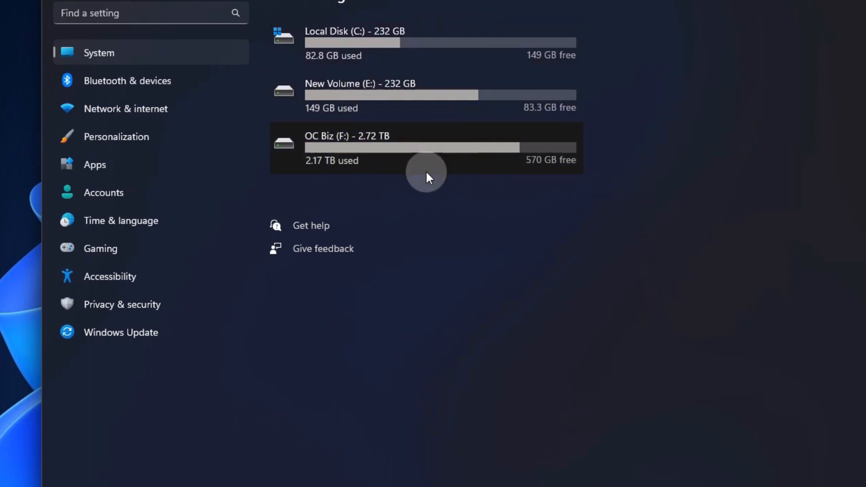
mouse_move(386, 182)
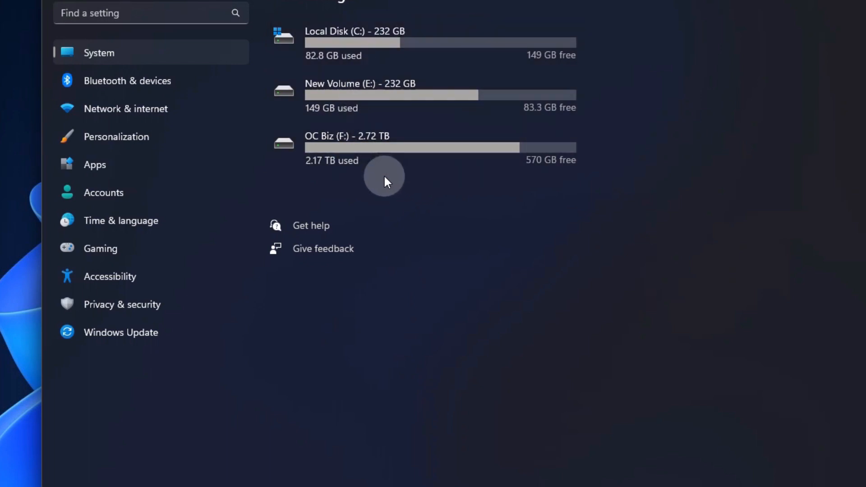
scroll("up", 3)
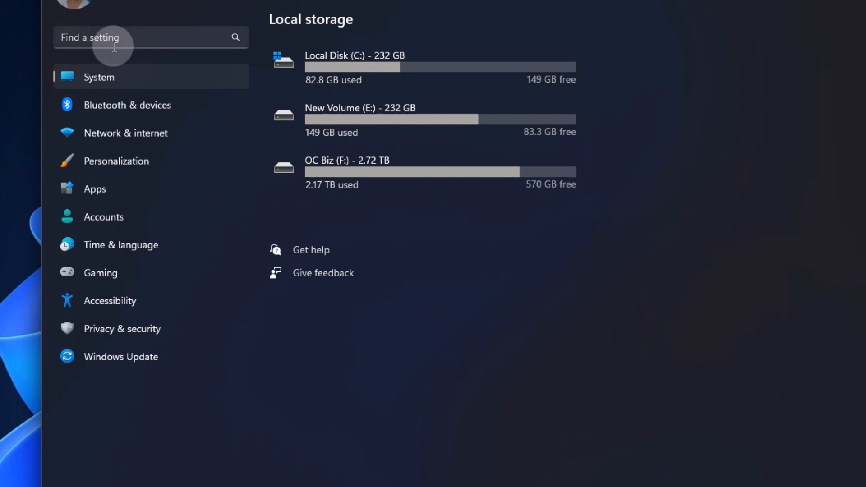
Search Settings for 'defau' and open Default save locations
type("de")
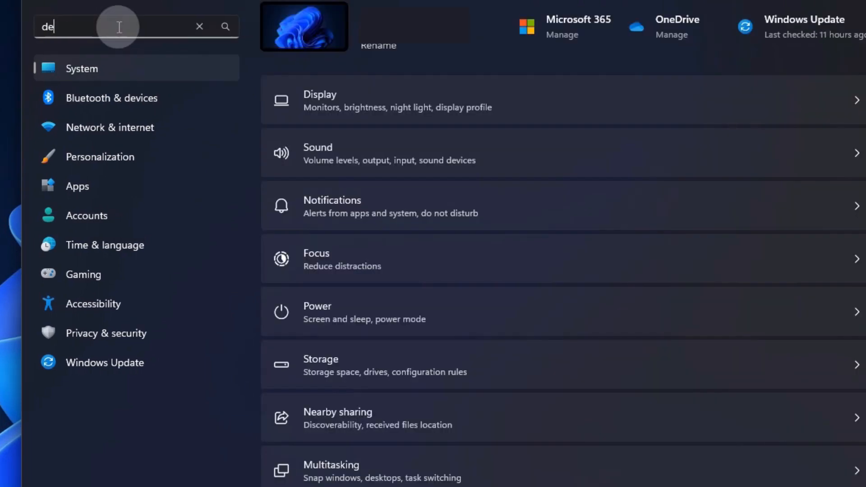
type("fa")
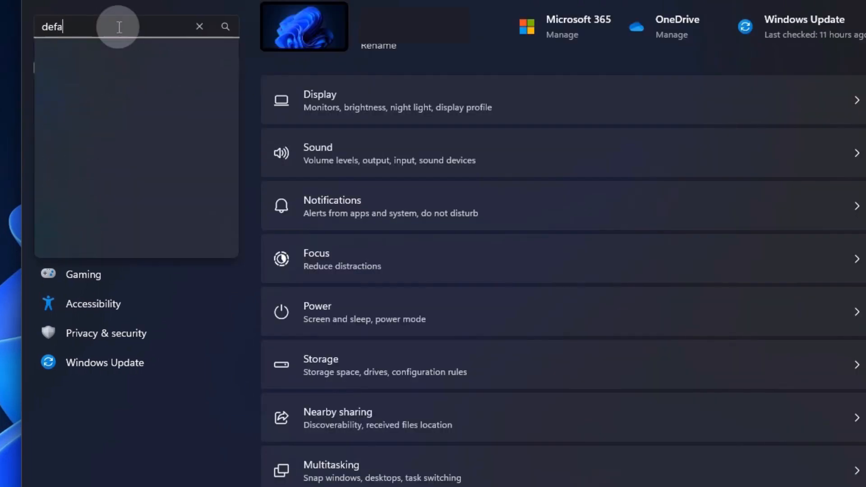
type("u")
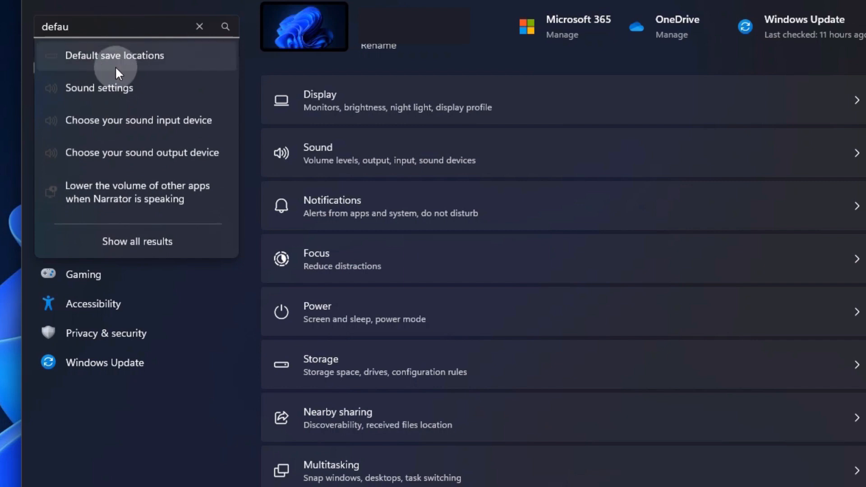
left_click(114, 55)
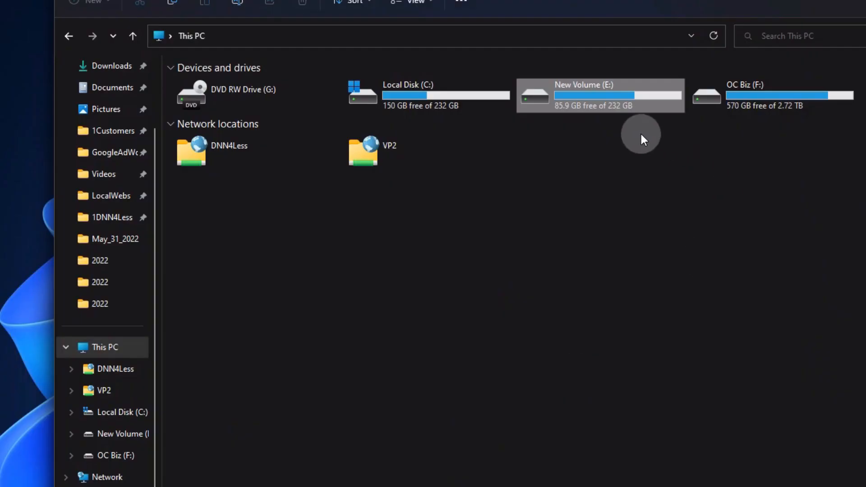
Open New Volume (E:) and its rstor user folder containing Documents
double_click(599, 95)
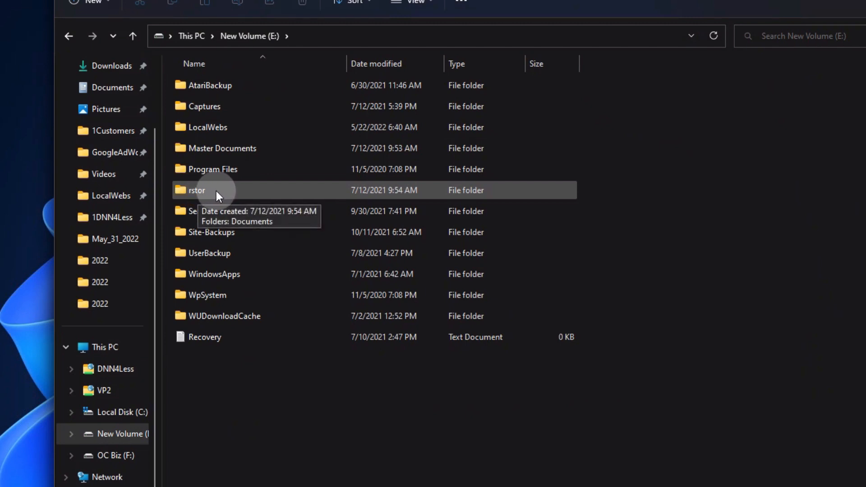
mouse_move(198, 192)
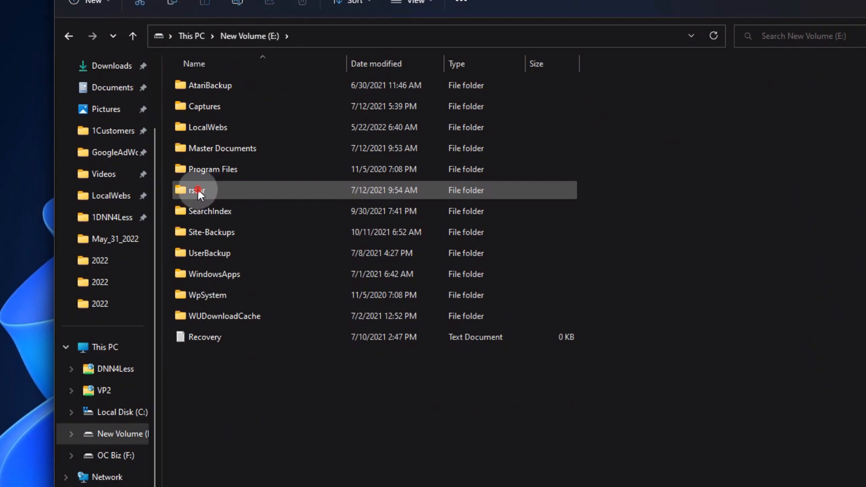
double_click(197, 190)
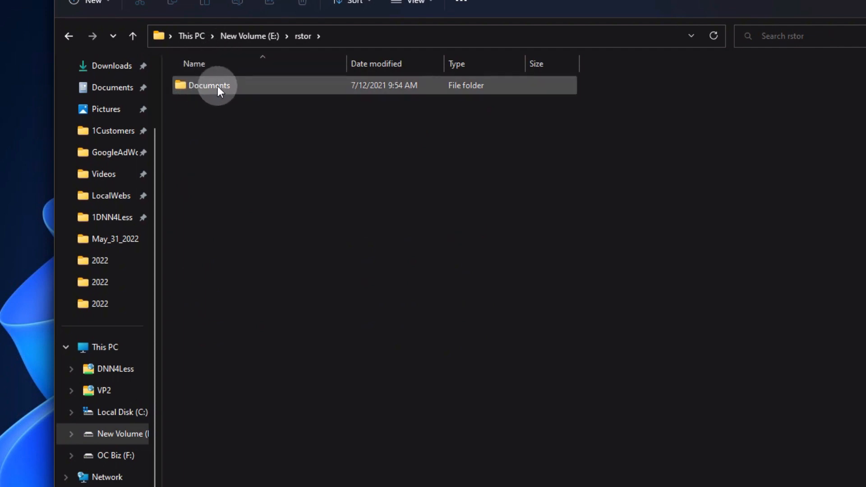
mouse_move(208, 85)
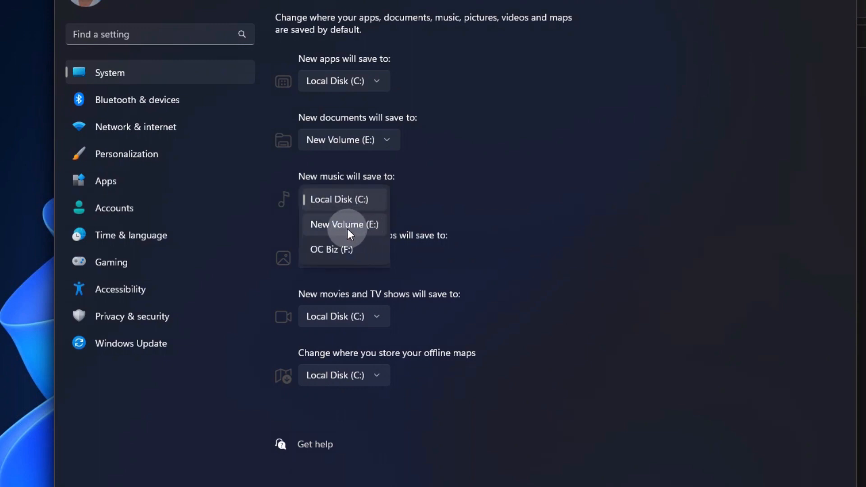
mouse_move(351, 249)
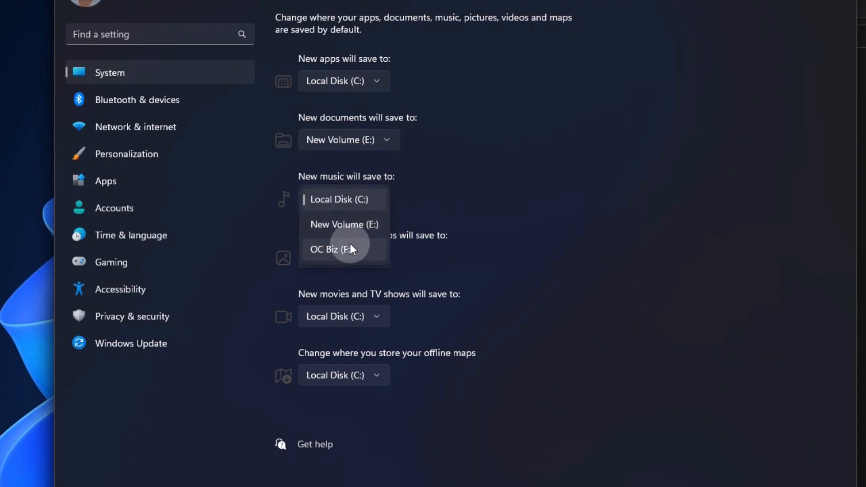
Set 'New music will save to' to New Volume (E:) and apply it
left_click(343, 223)
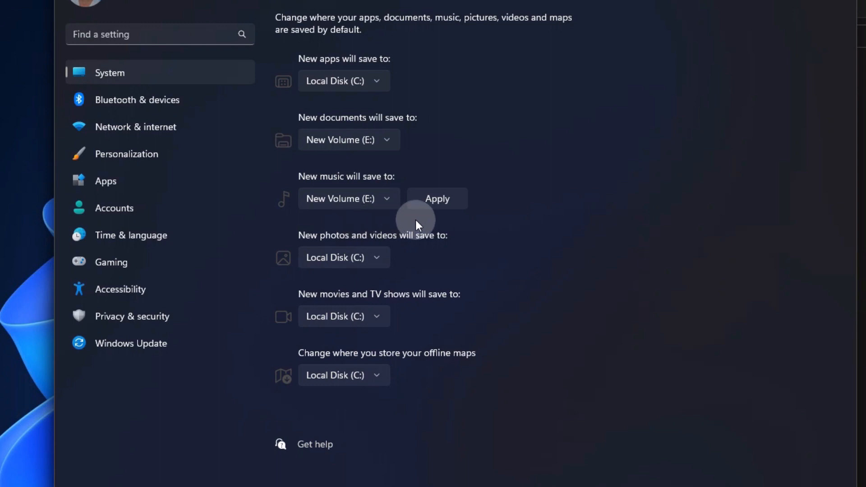
left_click(436, 199)
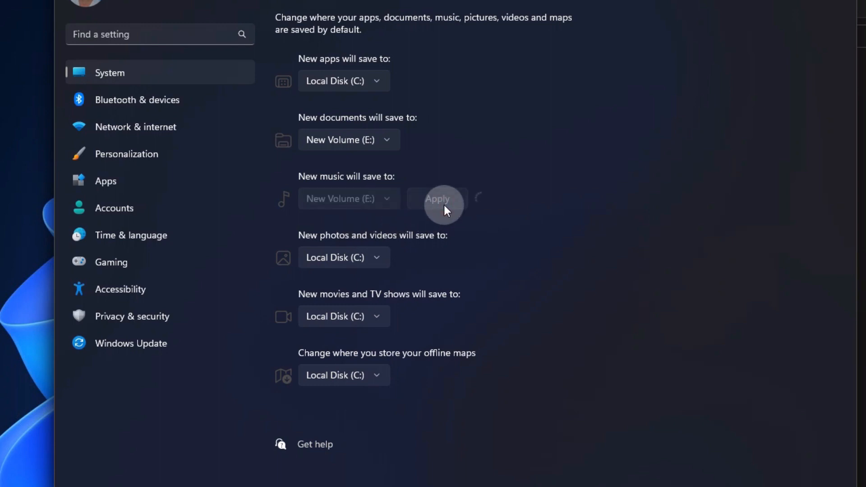
left_click(436, 199)
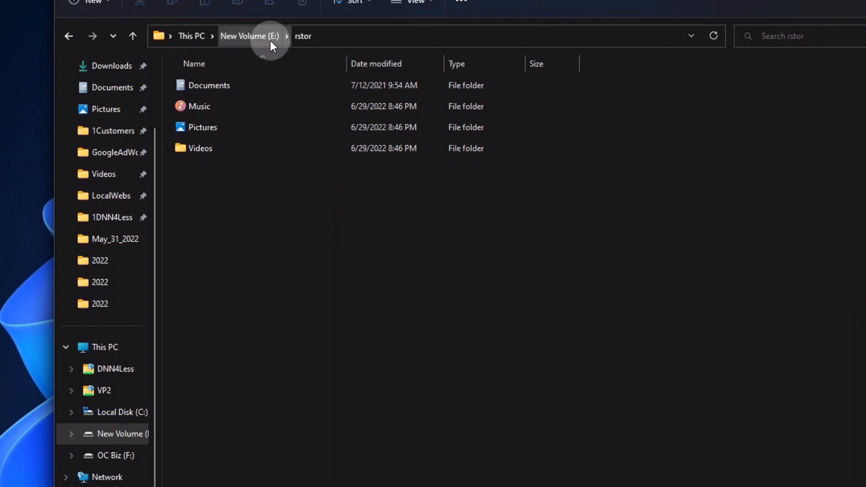
mouse_move(385, 384)
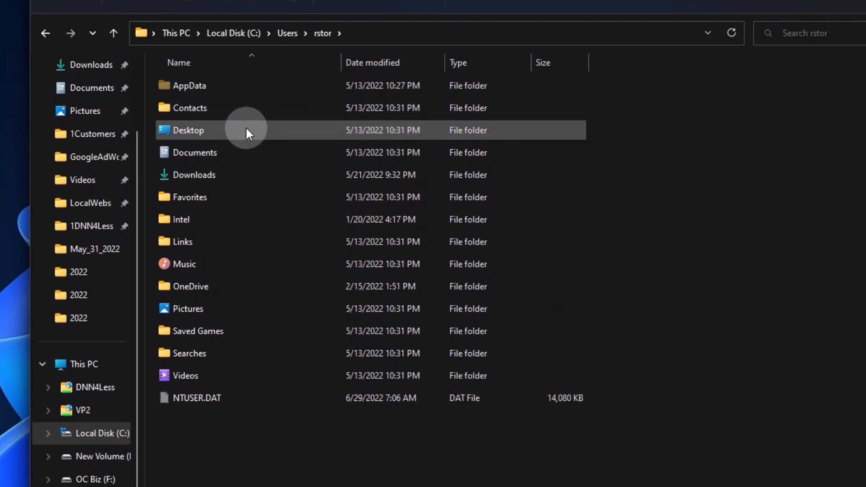
Copy the artist folders and playlists from C: Music into E:\rstor\Music
double_click(194, 153)
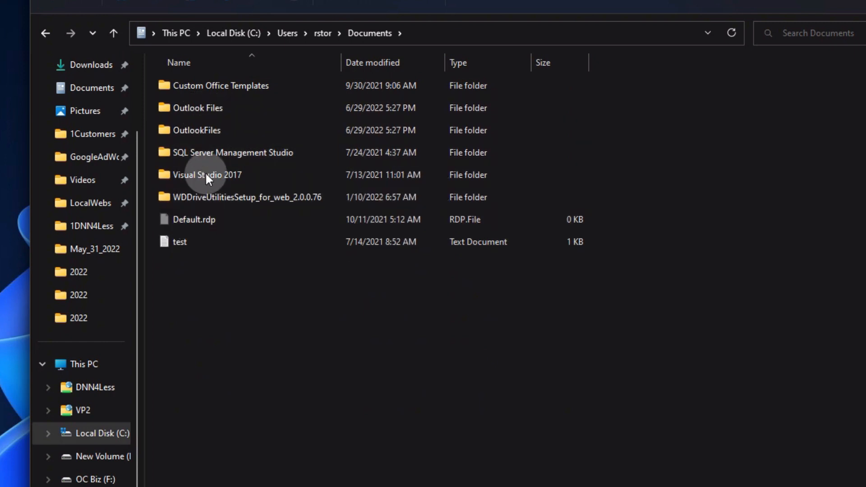
left_click(322, 33)
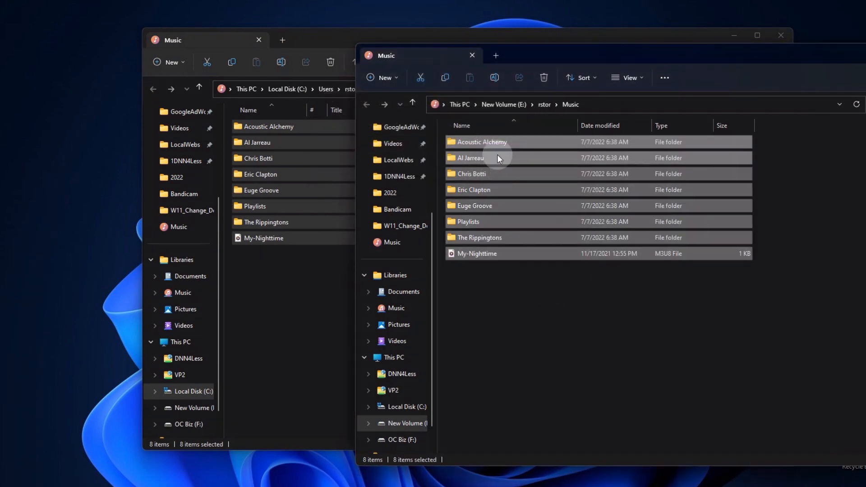
Check copied albums in E: Music's artist folder, then right-click the selected C: music items
left_click(481, 142)
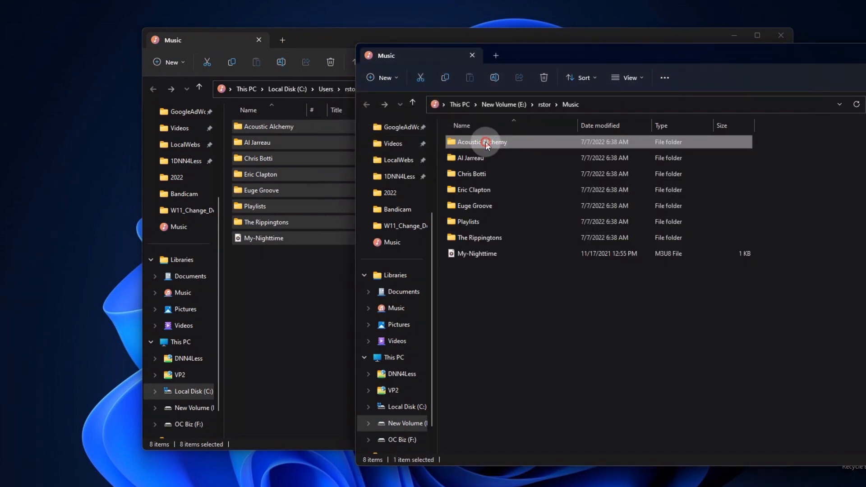
double_click(482, 142)
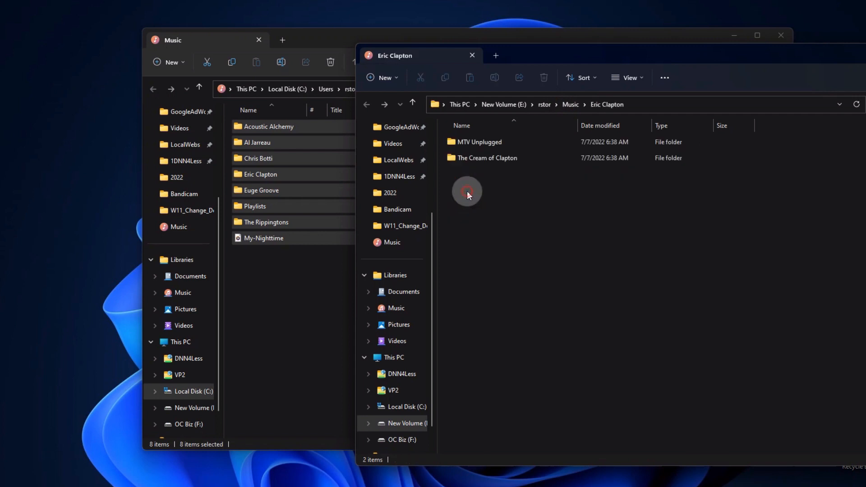
left_click(571, 105)
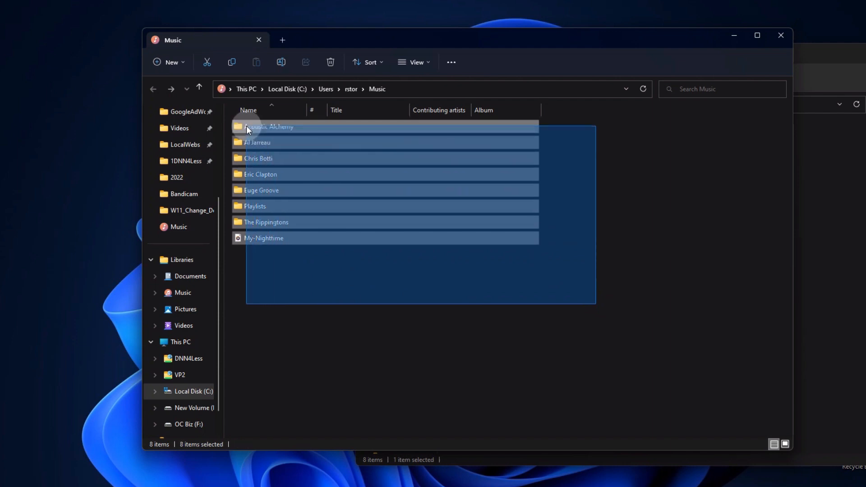
right_click(248, 126)
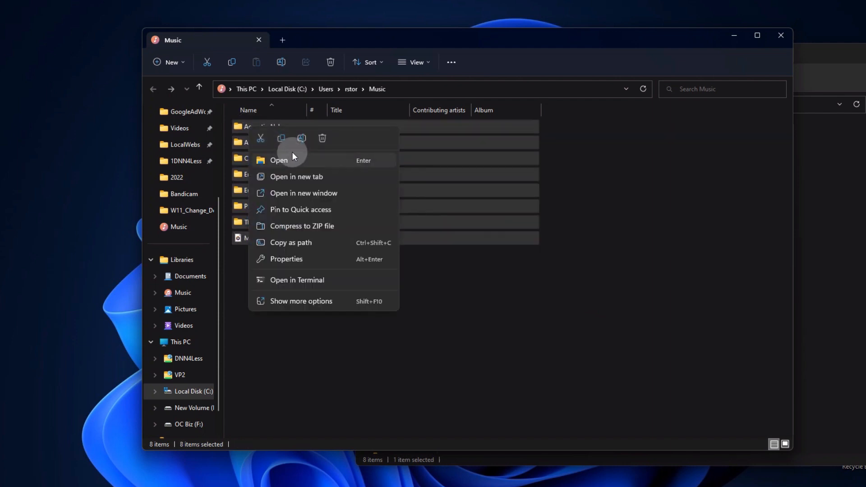